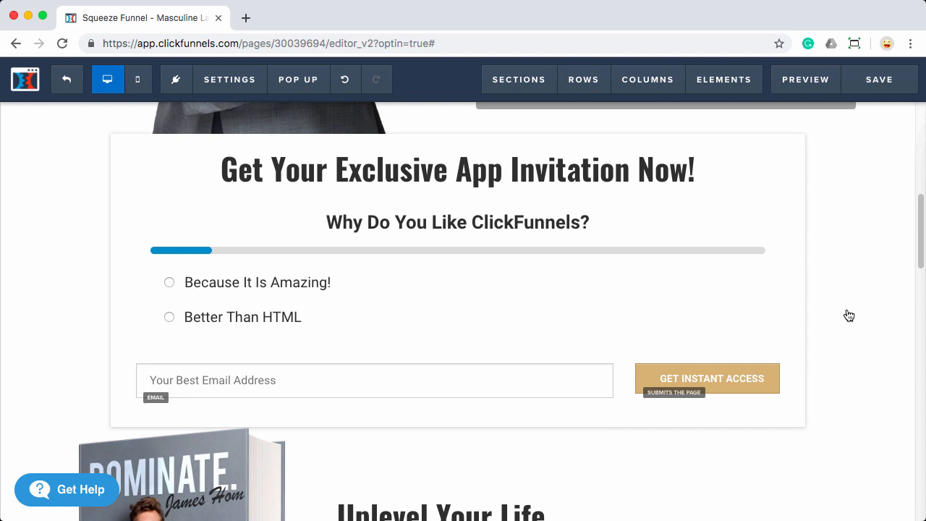
Open the survey element's settings and its Edit Survey Options editor listing Q1, Q2 and group Q3.
{"action": "left_click", "coordinate": [374, 380]}
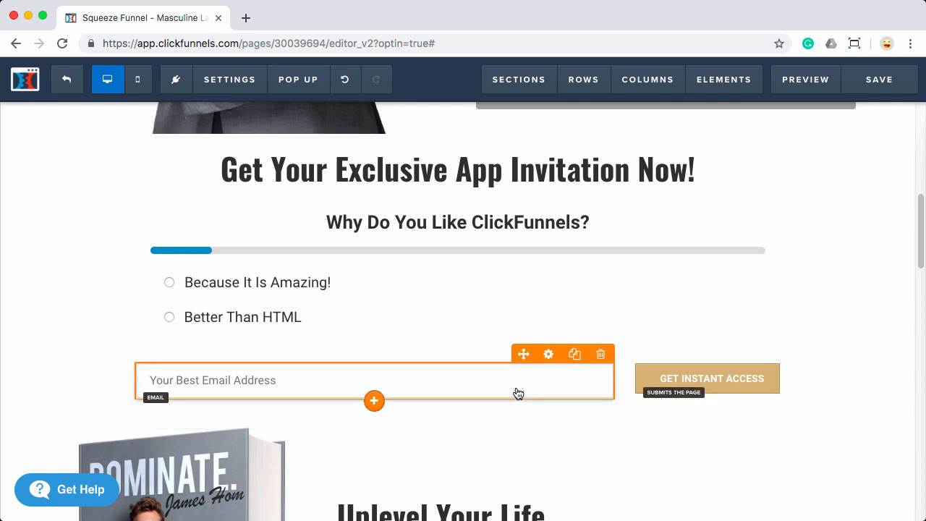
{"action": "mouse_move", "coordinate": [503, 391]}
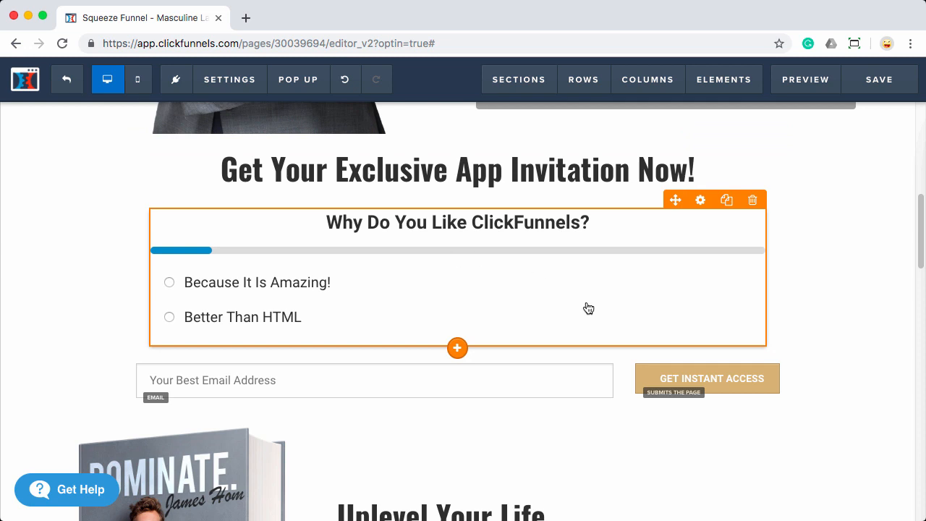
{"action": "mouse_move", "coordinate": [700, 200]}
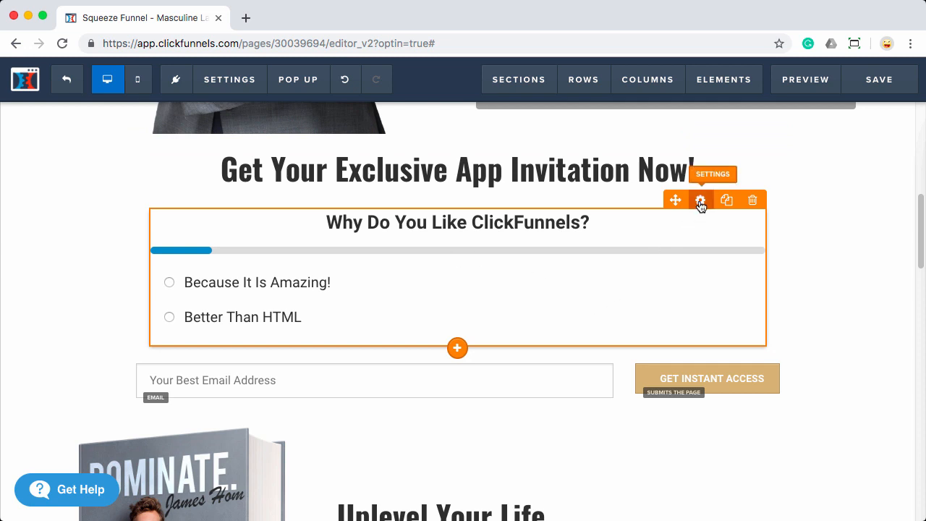
{"action": "left_click", "coordinate": [701, 200]}
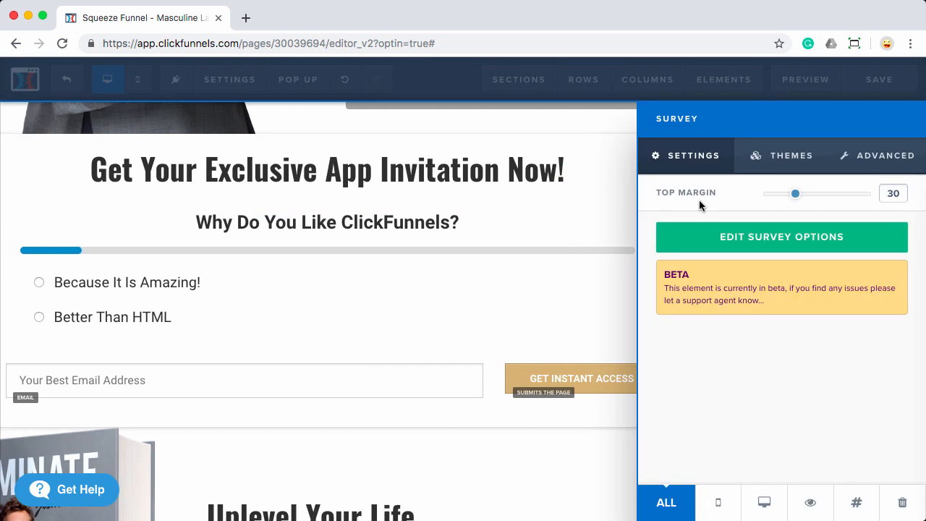
{"action": "mouse_move", "coordinate": [738, 217]}
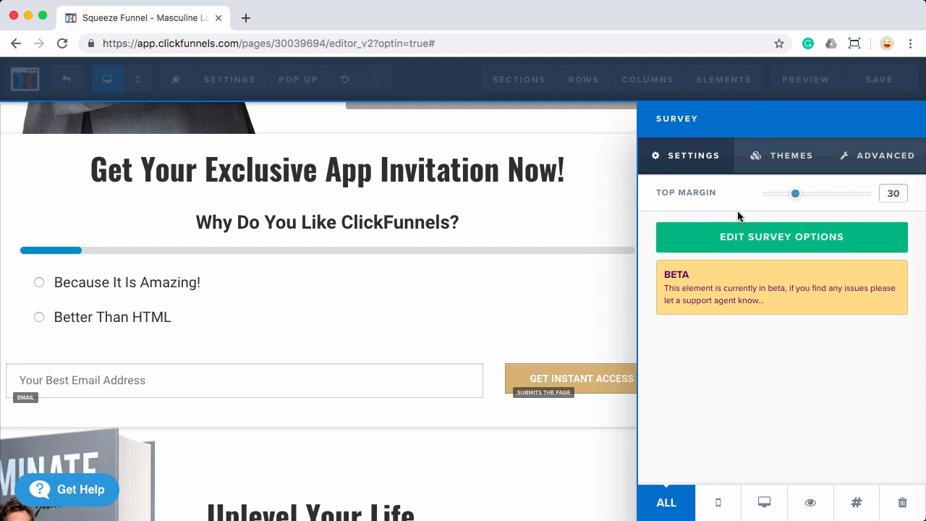
{"action": "mouse_move", "coordinate": [732, 243]}
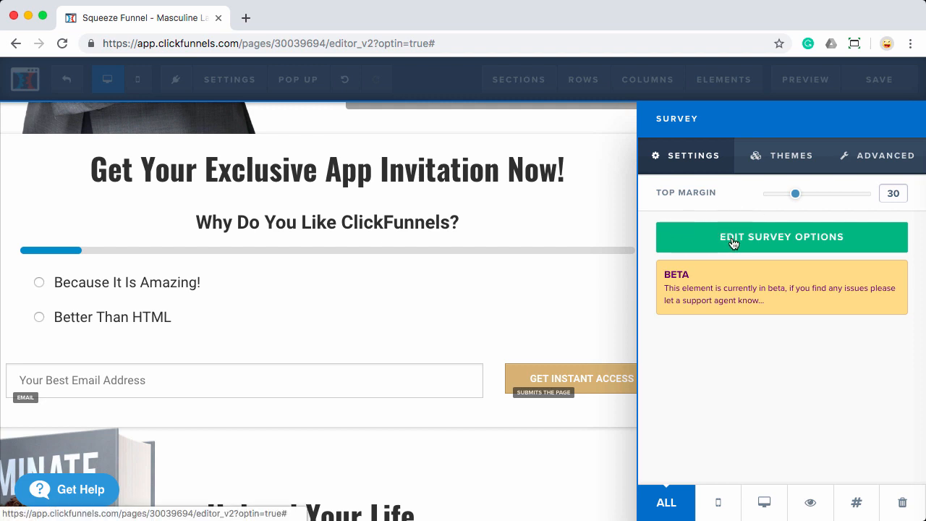
{"action": "left_click", "coordinate": [781, 237]}
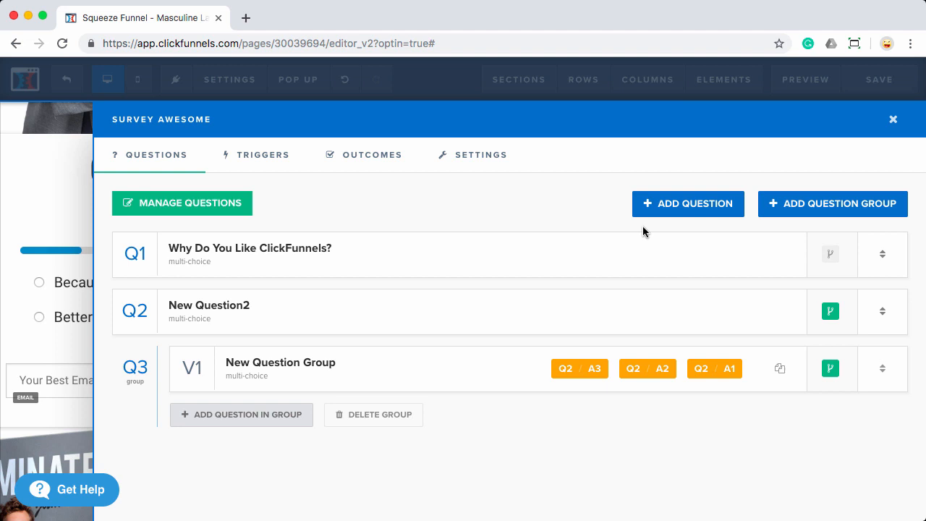
{"action": "mouse_move", "coordinate": [503, 197]}
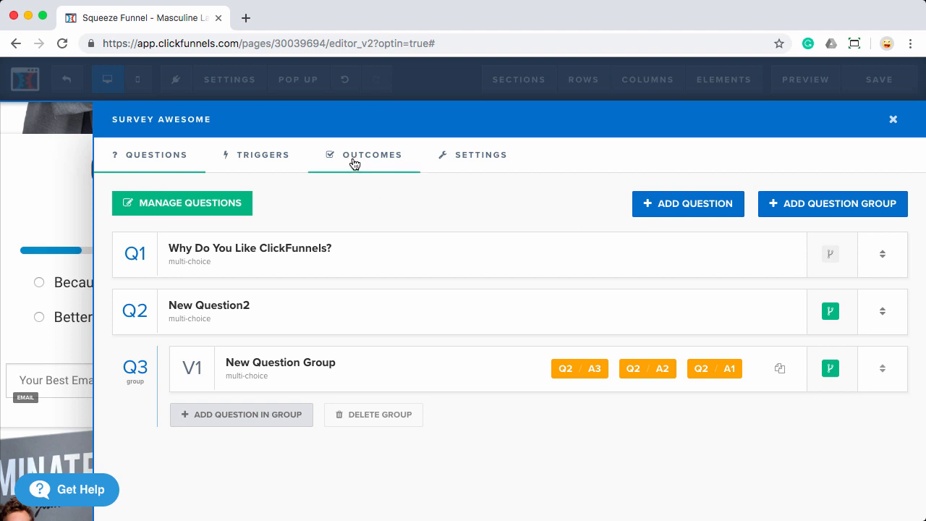
Go to Outcomes and open the Default Outcome Action's edit form.
{"action": "left_click", "coordinate": [374, 153]}
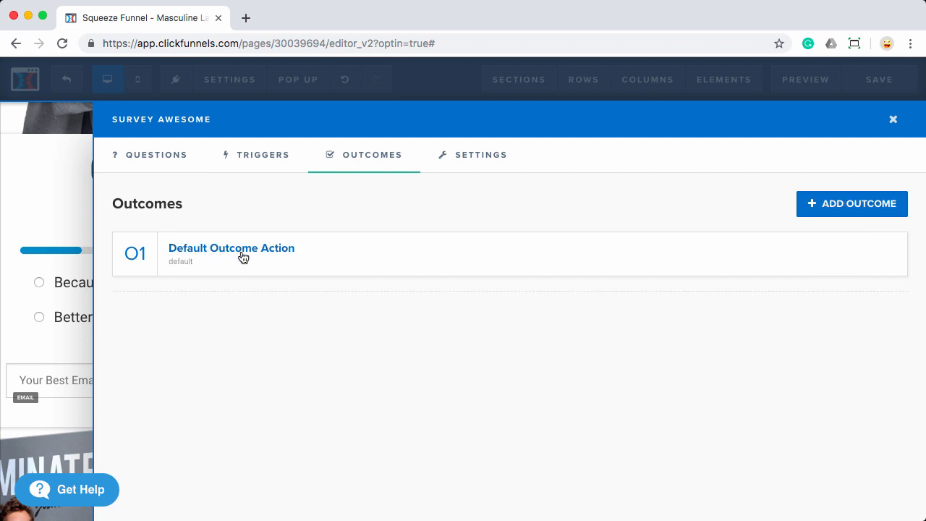
{"action": "left_click", "coordinate": [231, 254]}
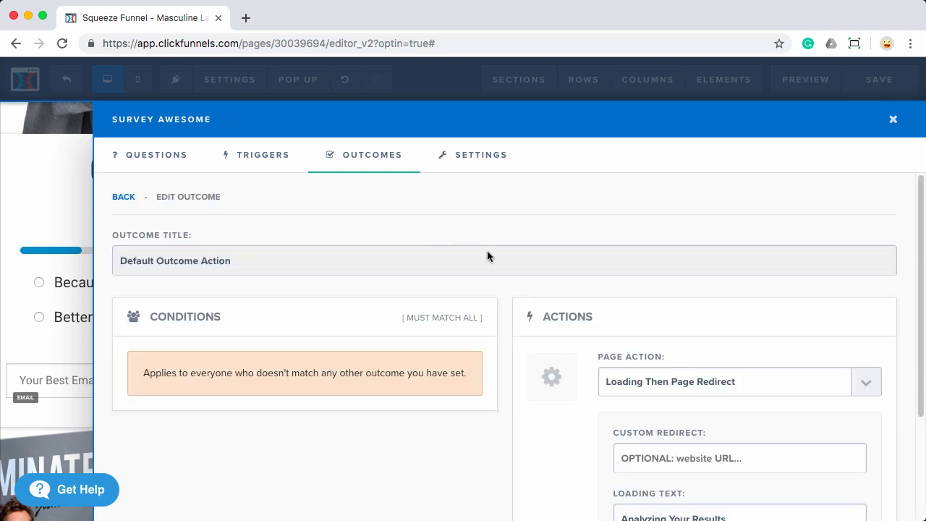
Set the Page Action to Submit Page (form) and close the editor back to the squeeze page.
{"action": "scroll", "scroll_direction": "down", "scroll_amount": 3}
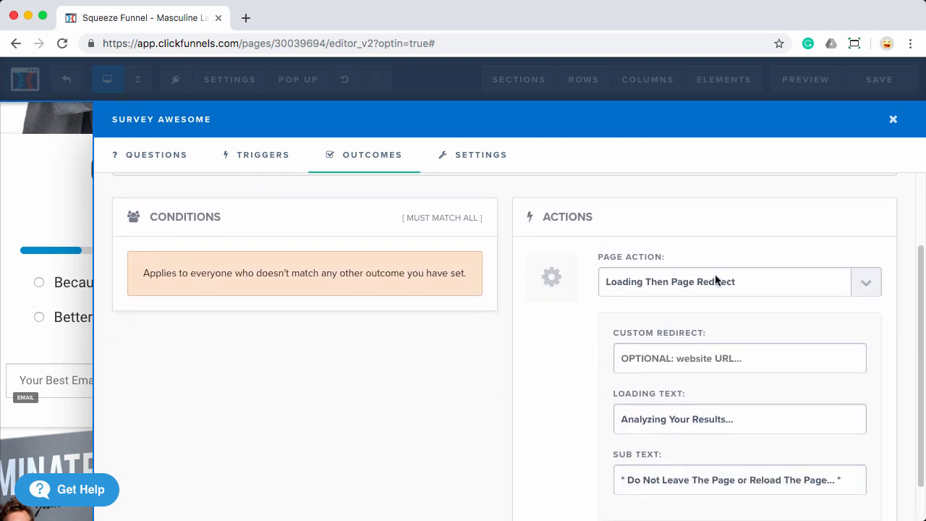
{"action": "mouse_move", "coordinate": [712, 292]}
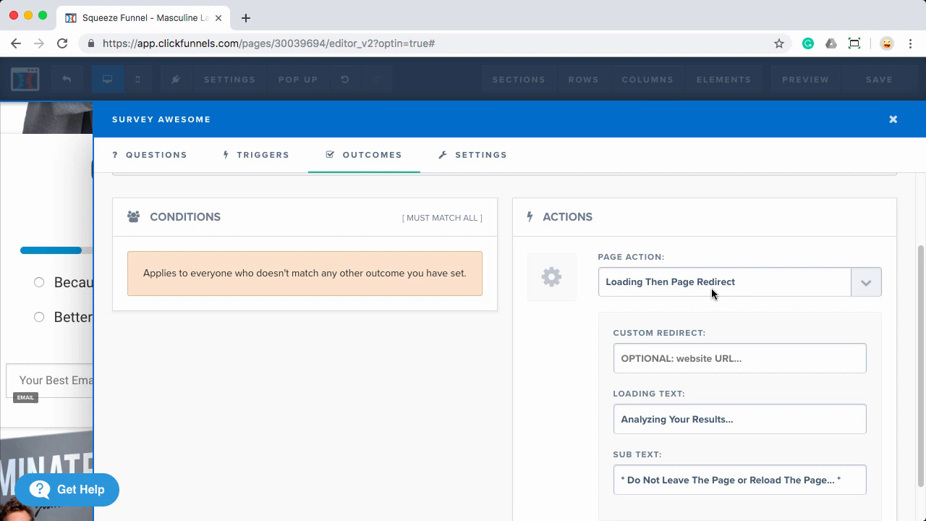
{"action": "left_click", "coordinate": [865, 280]}
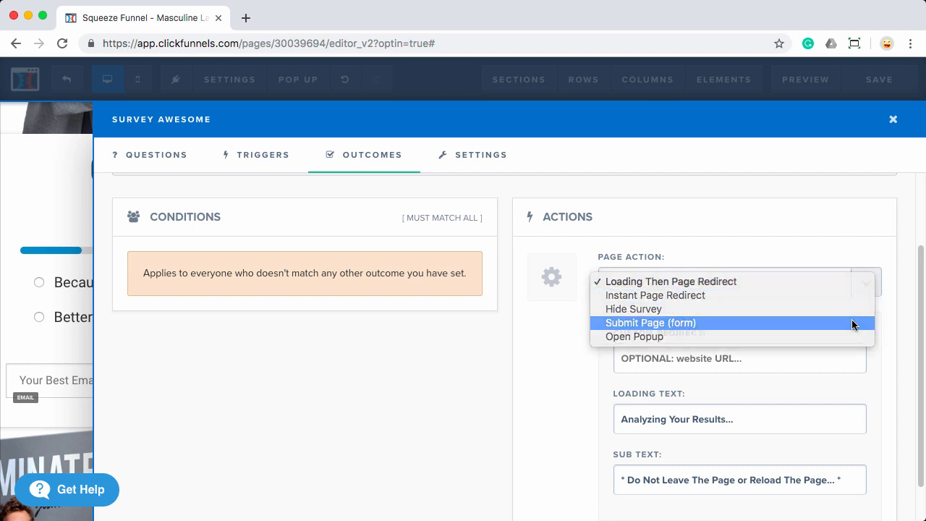
{"action": "left_click", "coordinate": [650, 323]}
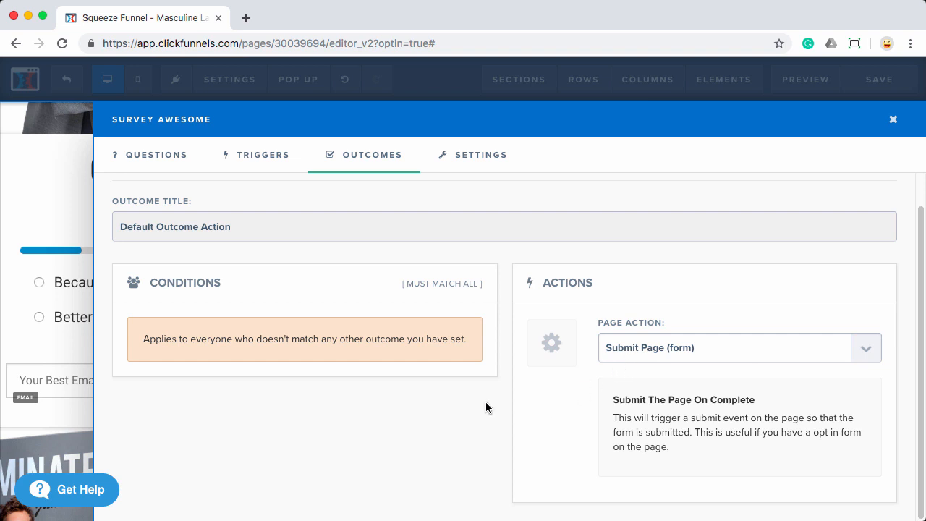
{"action": "mouse_move", "coordinate": [449, 397]}
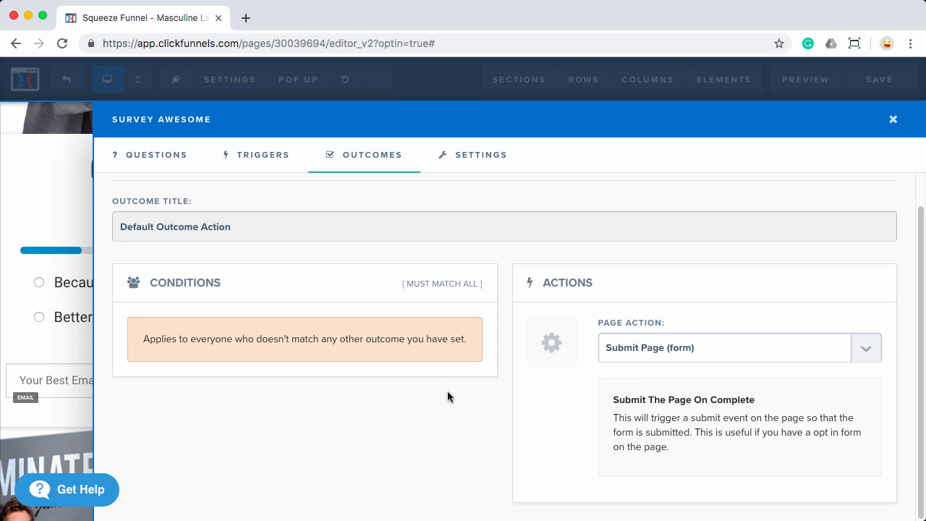
{"action": "mouse_move", "coordinate": [591, 363]}
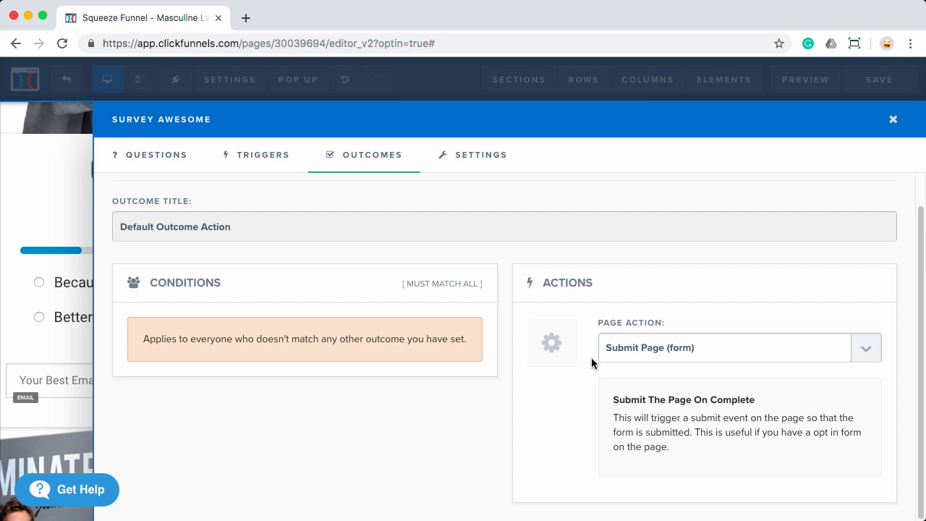
{"action": "mouse_move", "coordinate": [197, 339]}
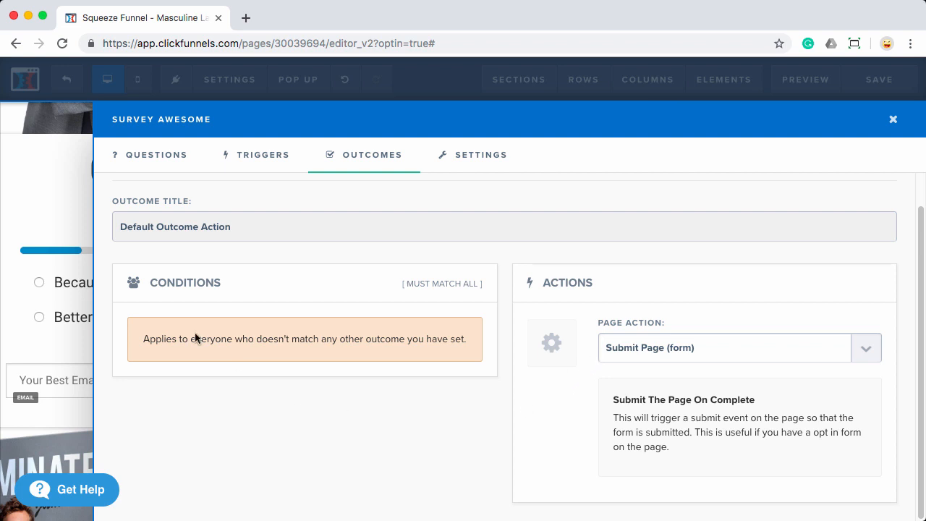
{"action": "left_click", "coordinate": [893, 118]}
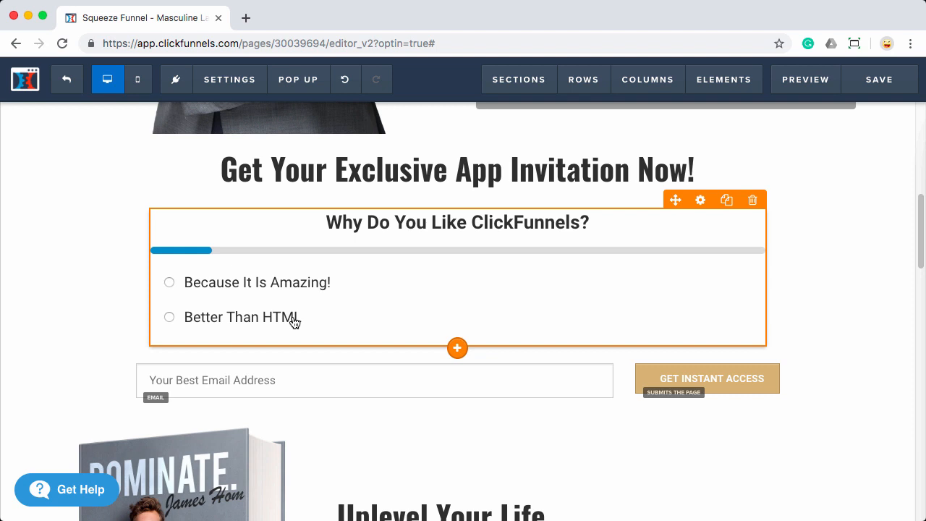
{"action": "mouse_move", "coordinate": [354, 304]}
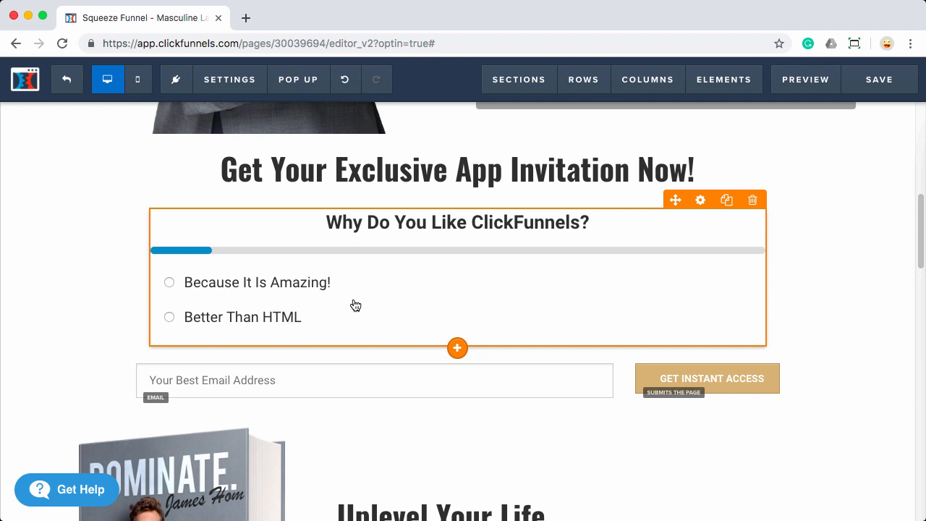